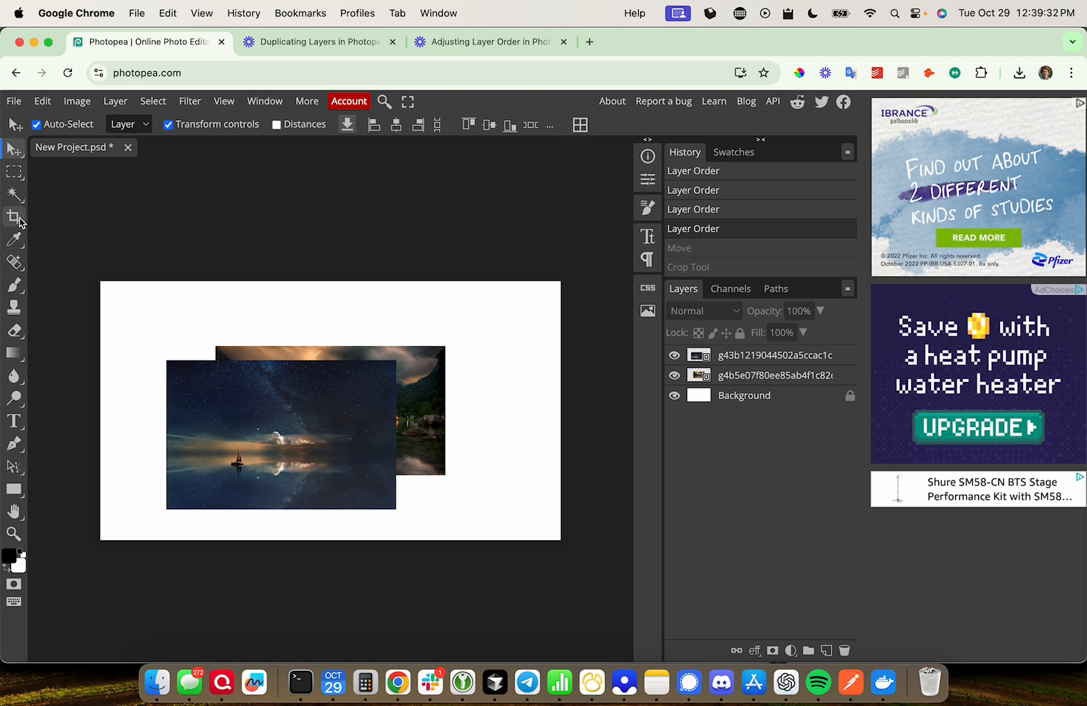
pyautogui.moveTo(14, 217)
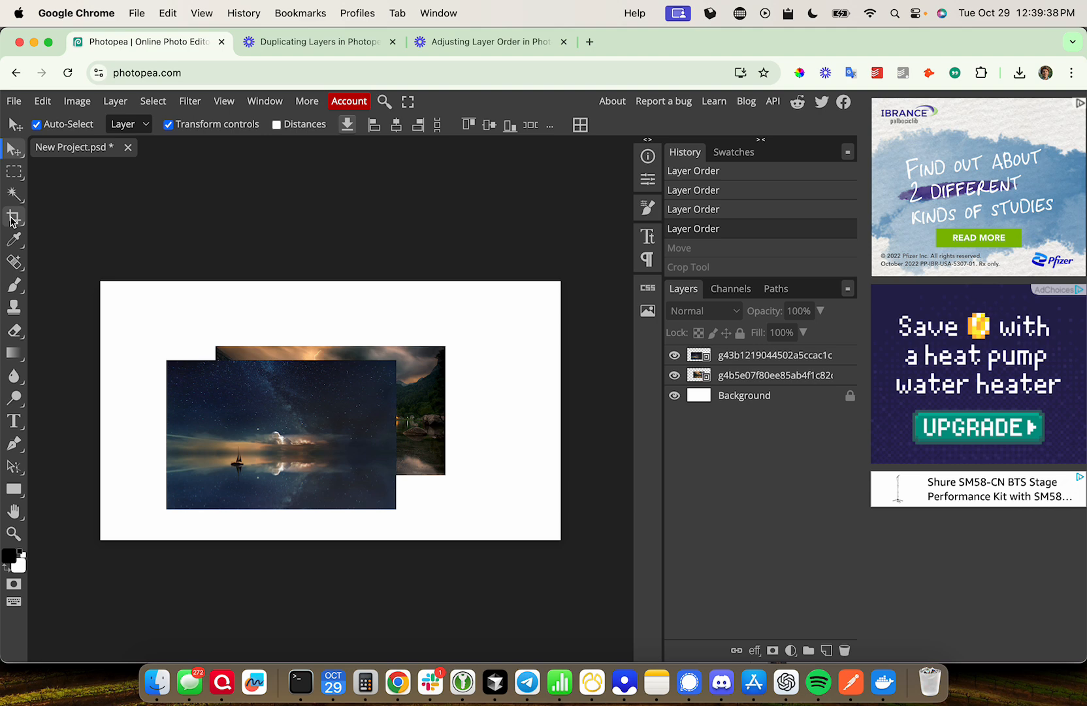
pyautogui.moveTo(315, 239)
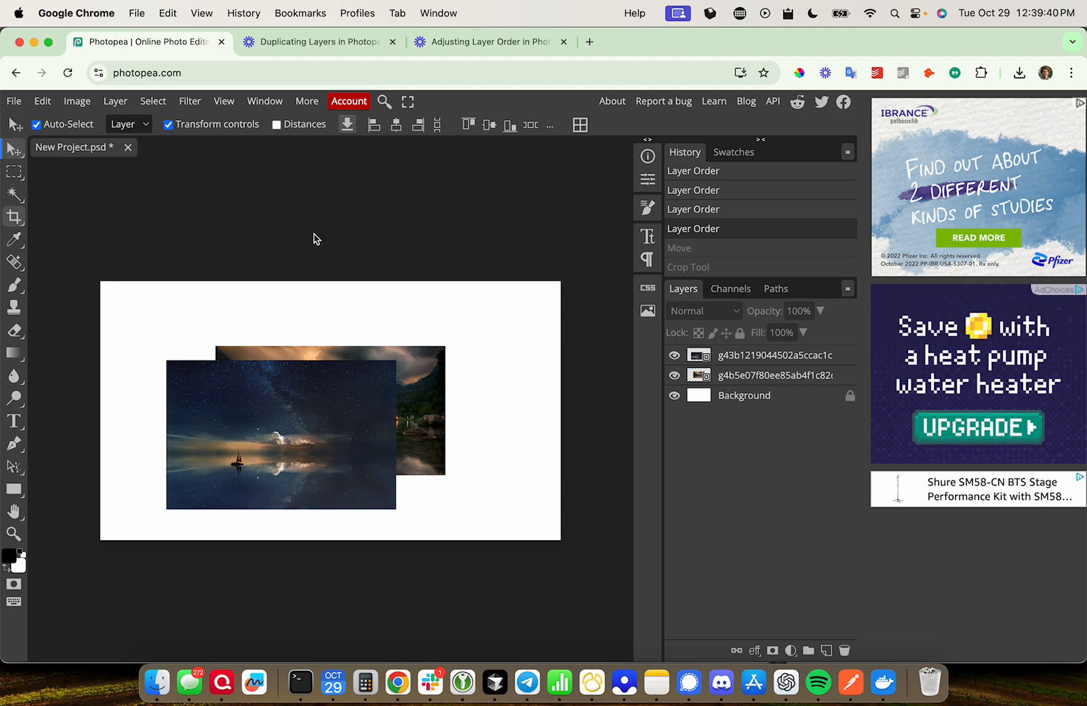
# Switch to the Crop tool so the crop frame spans the full canvas
pyautogui.click(13, 217)
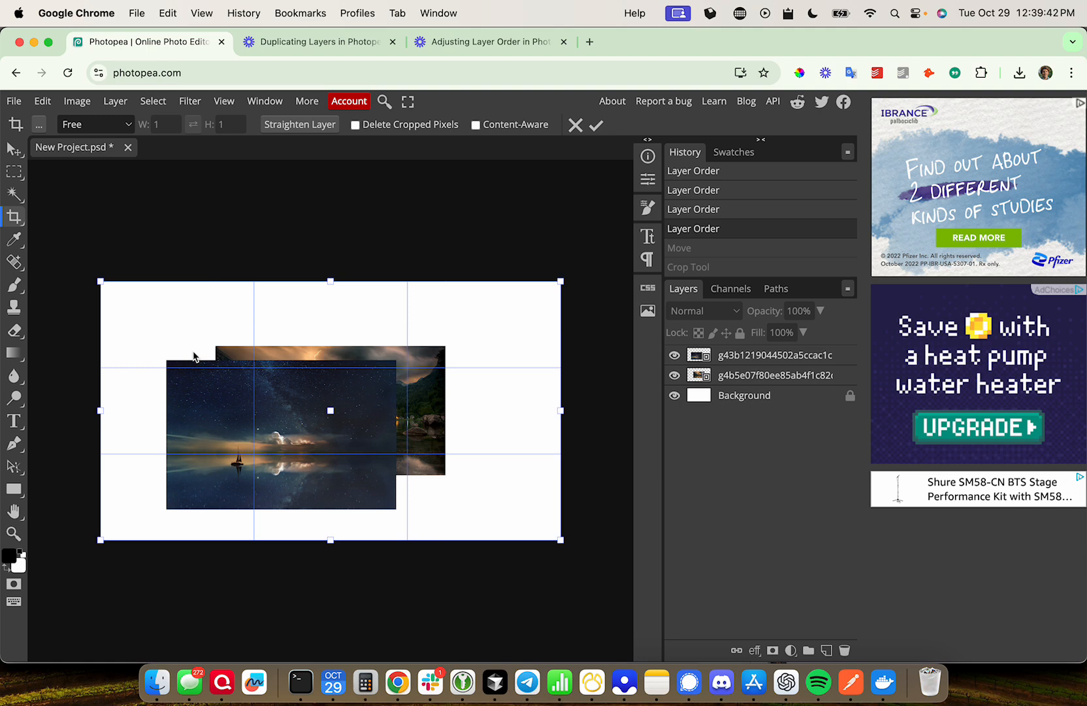
pyautogui.moveTo(101, 281)
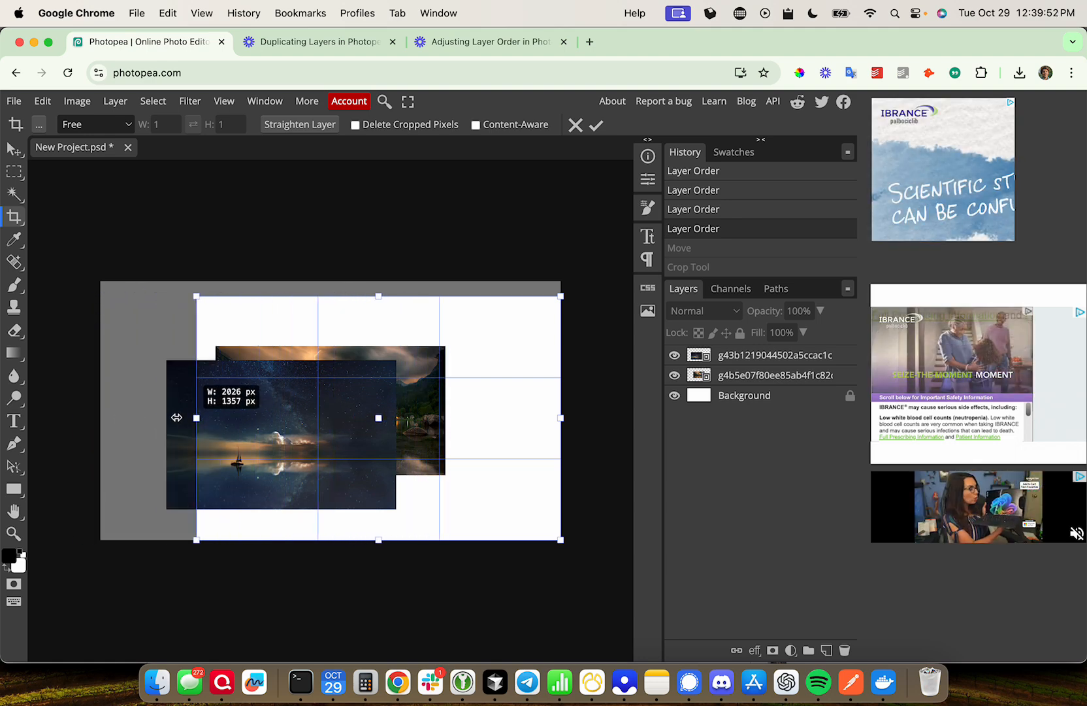
pyautogui.click(595, 125)
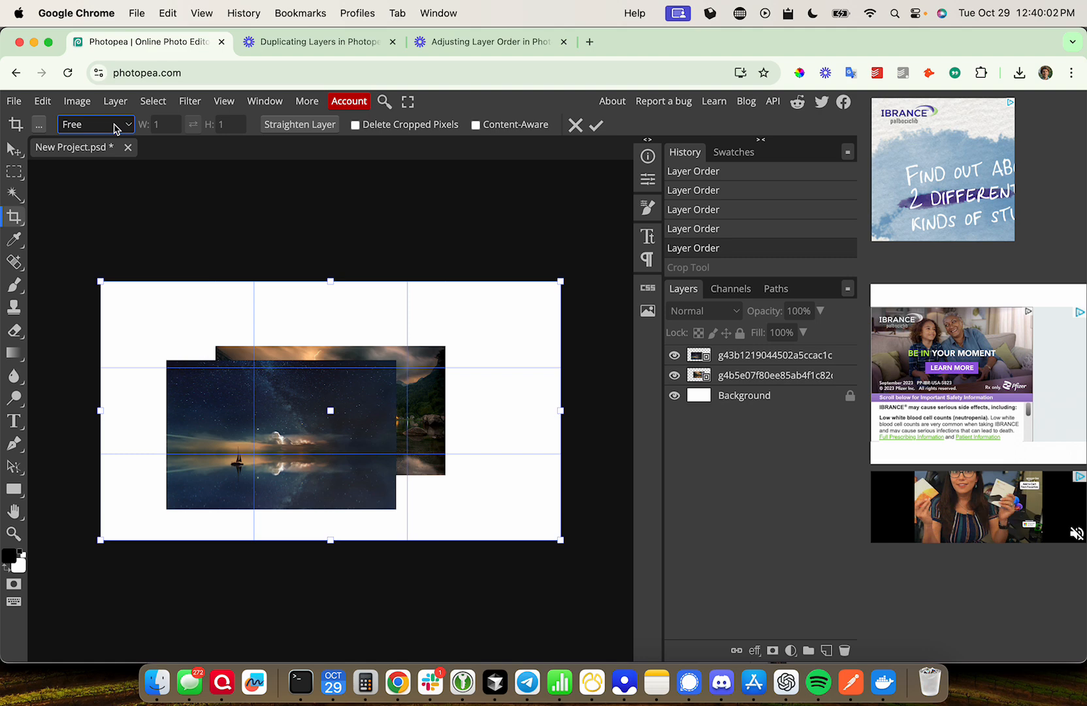
# Choose the 16 : 9 preset from the crop ratio list
pyautogui.click(95, 124)
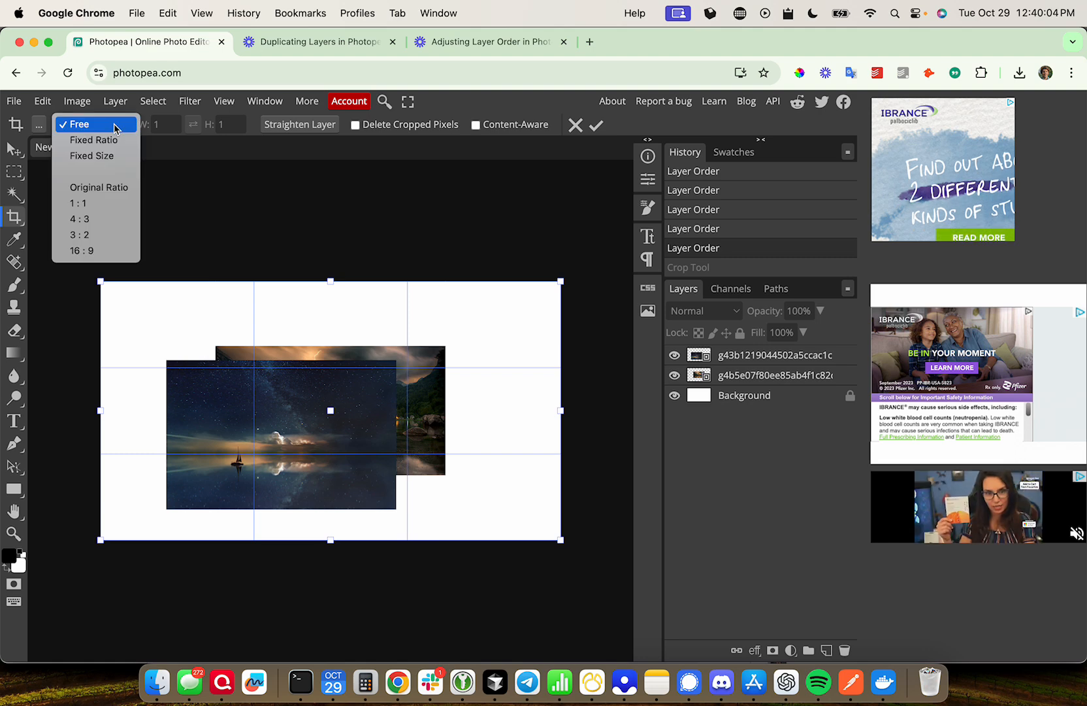
pyautogui.moveTo(116, 184)
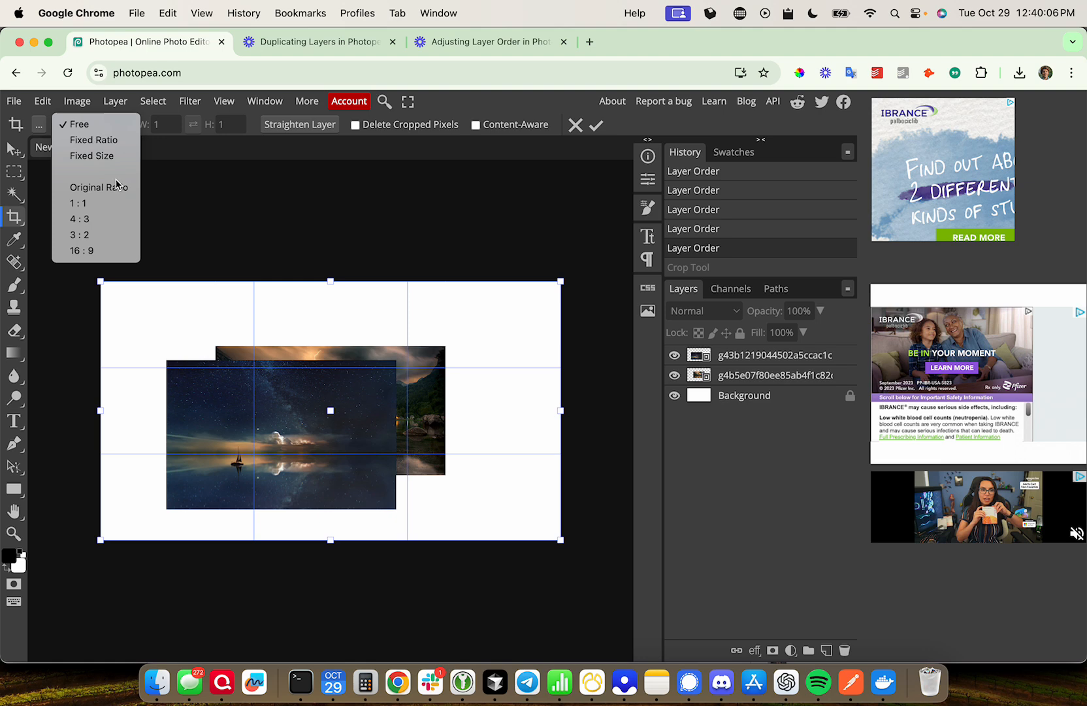
pyautogui.moveTo(79, 218)
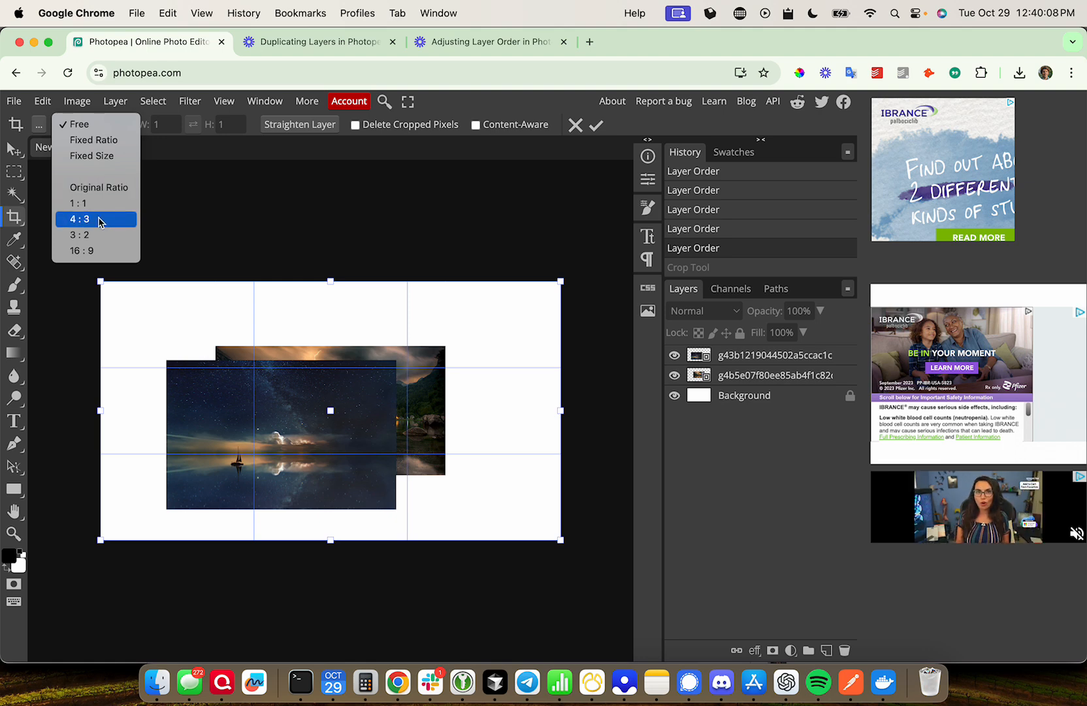
pyautogui.moveTo(99, 235)
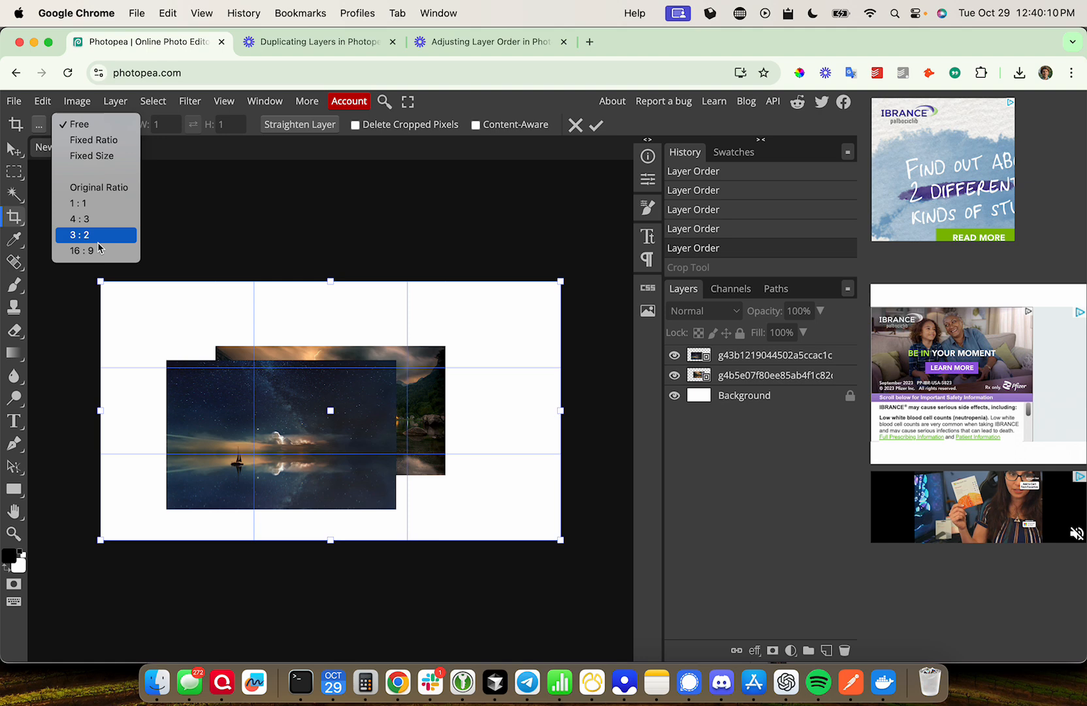
pyautogui.moveTo(97, 250)
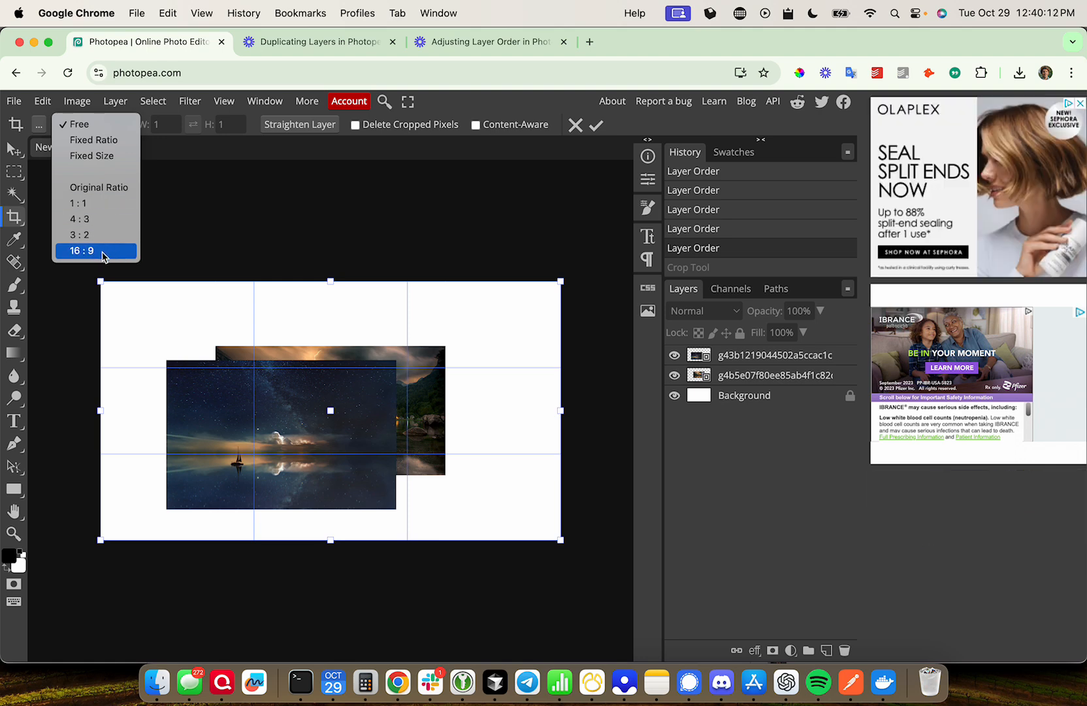
pyautogui.click(82, 251)
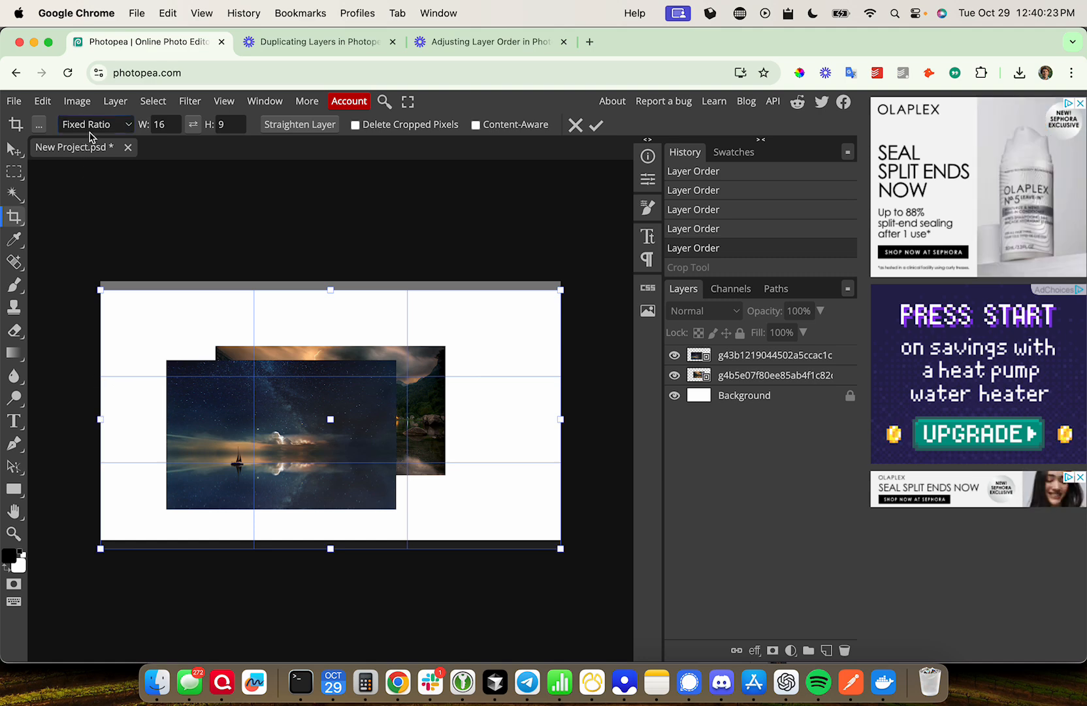
# Set the crop ratio to 1 wide by 5 high and apply the crop
pyautogui.click(96, 124)
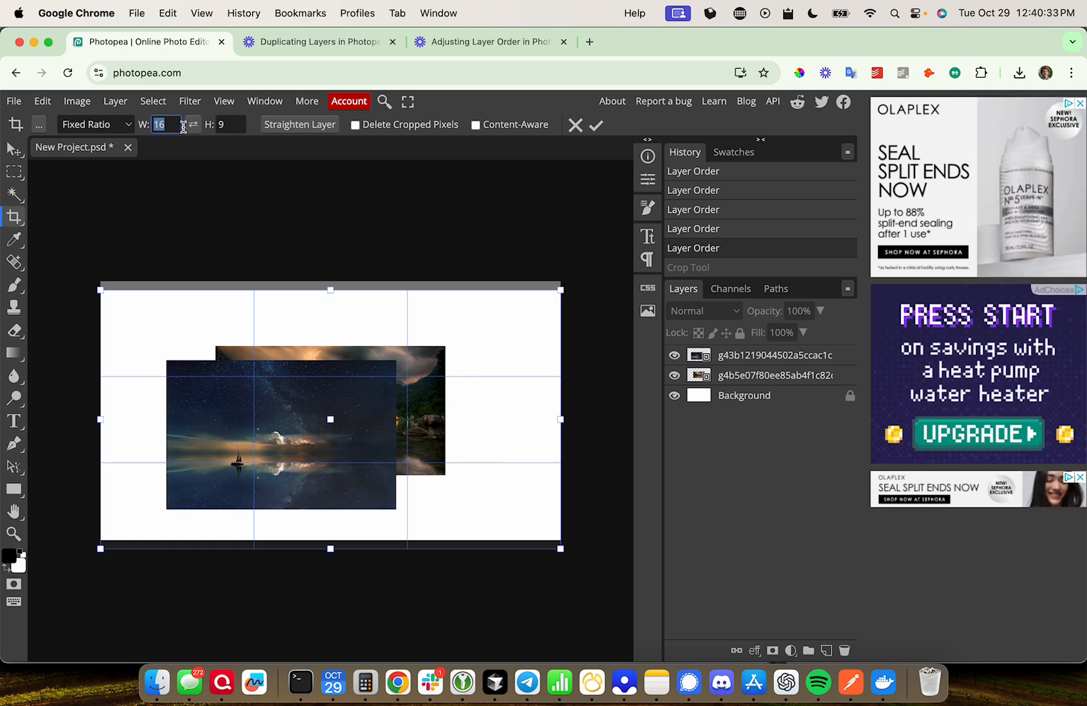
pyautogui.write('1')
pyautogui.click(231, 124)
pyautogui.write('5')
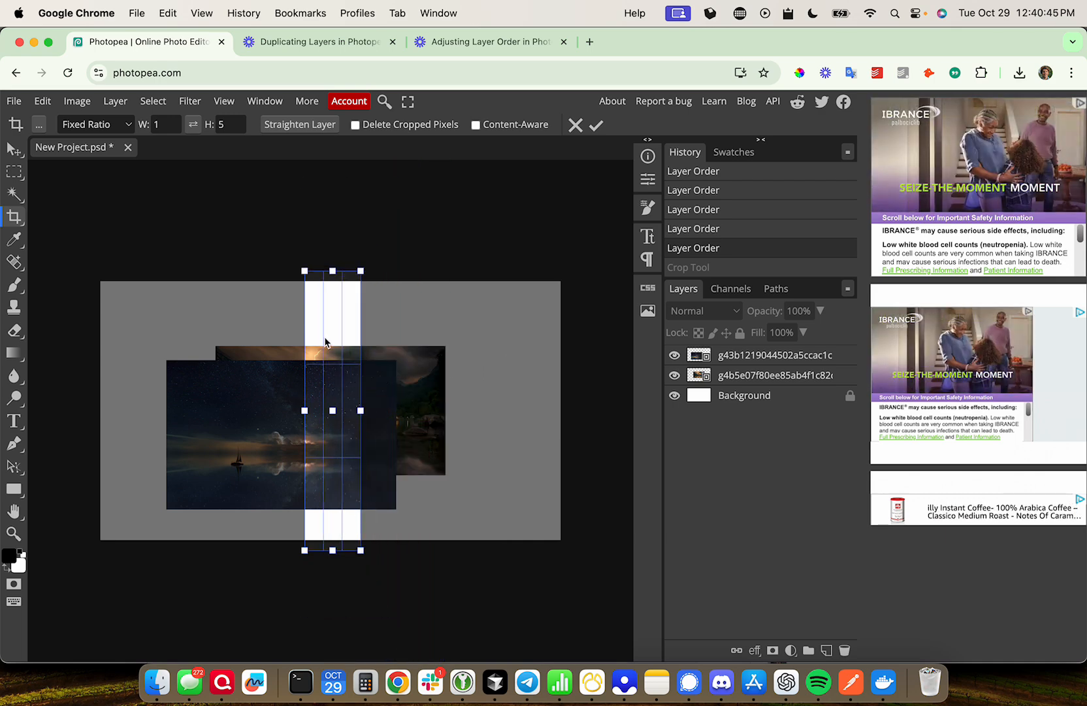
pyautogui.click(595, 126)
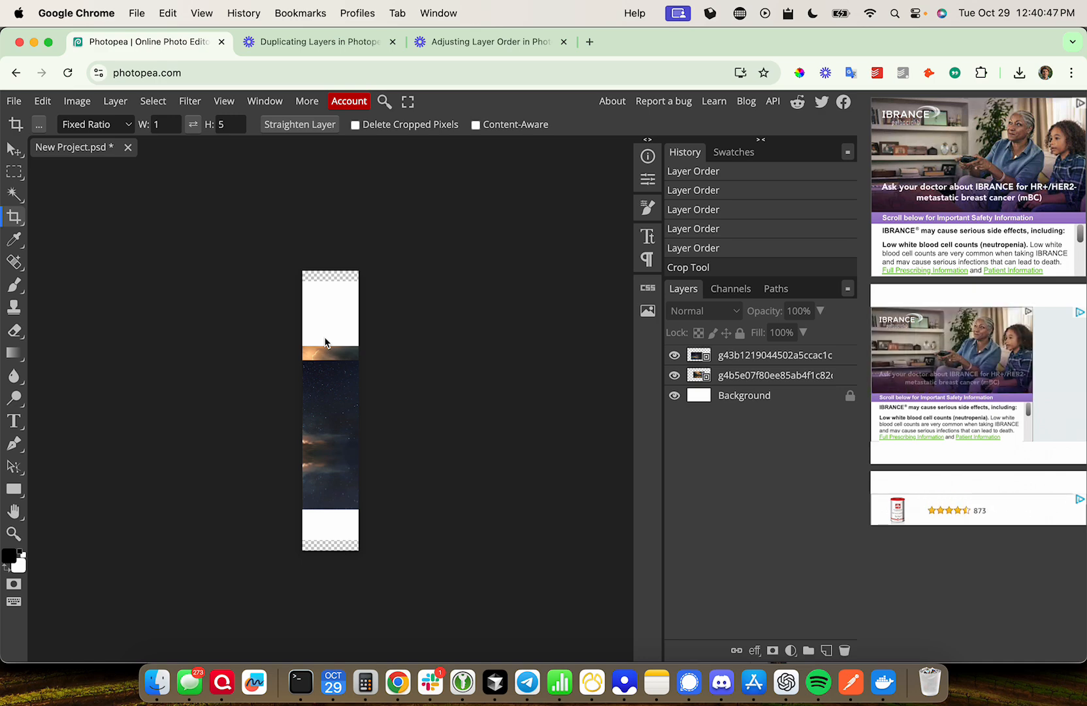
pyautogui.moveTo(447, 323)
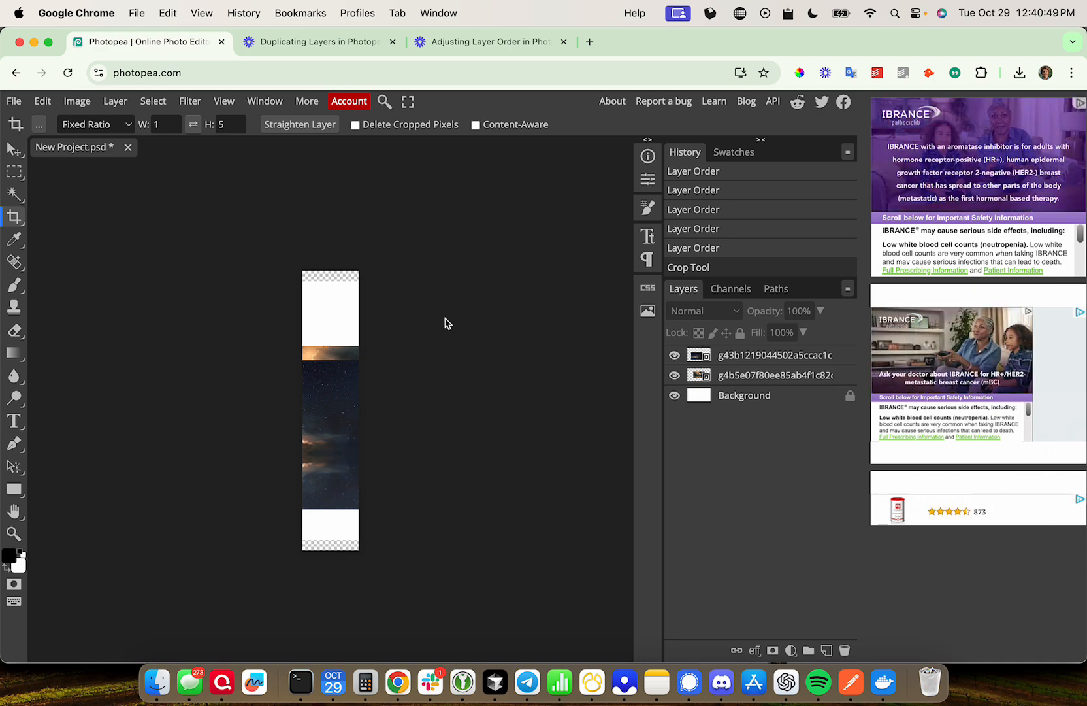